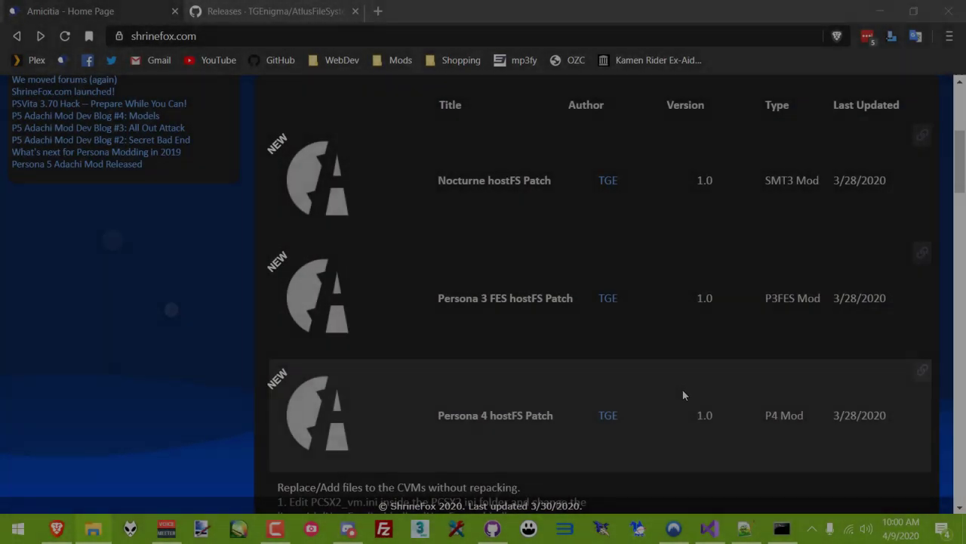
- Download the Mod Compendium application from the Tools filter, then pick the Intro Skip mod
scroll("down", 3)
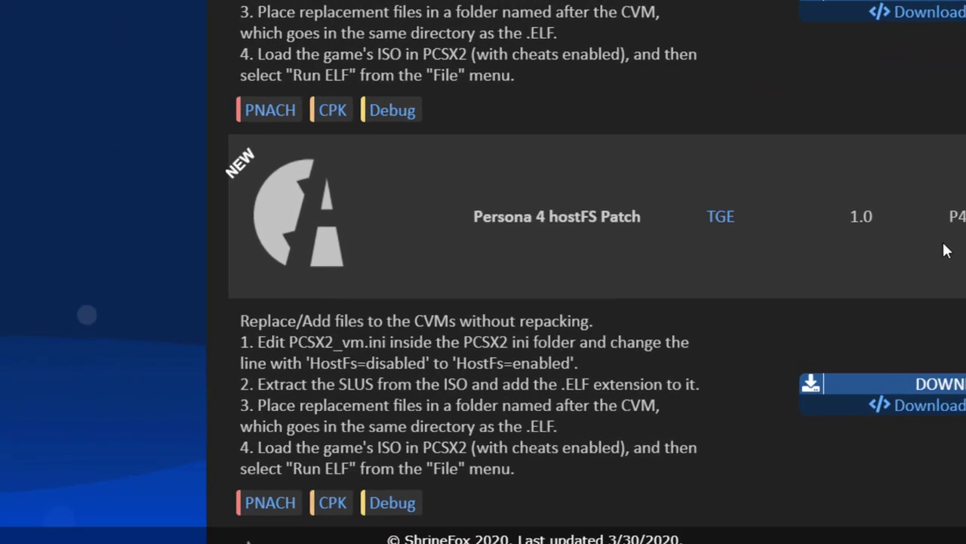
scroll("down", 3)
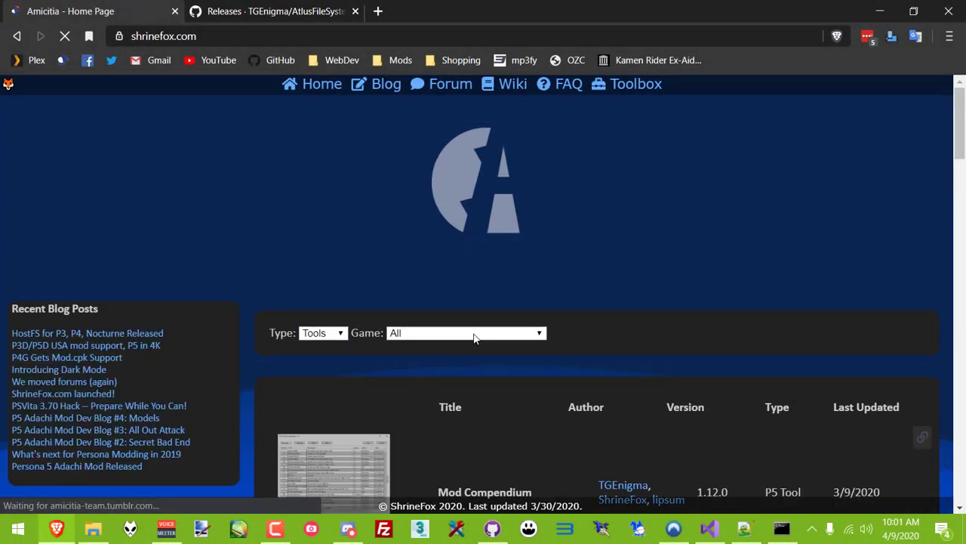
scroll("down", 3)
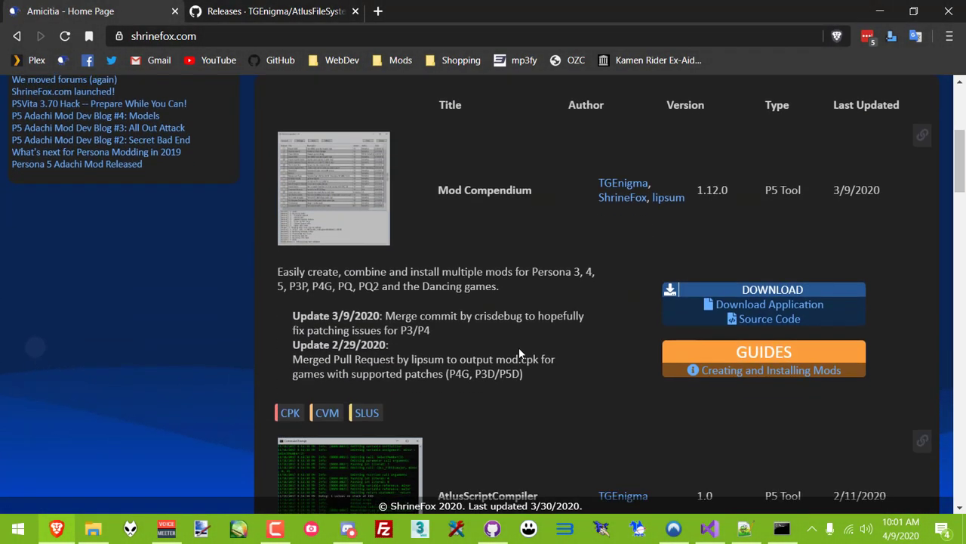
left_click(770, 303)
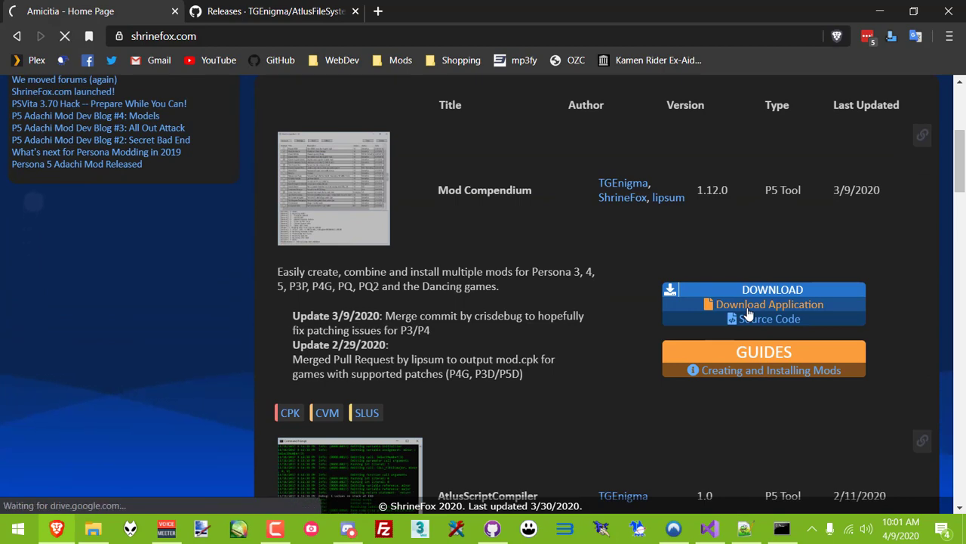
left_click(770, 304)
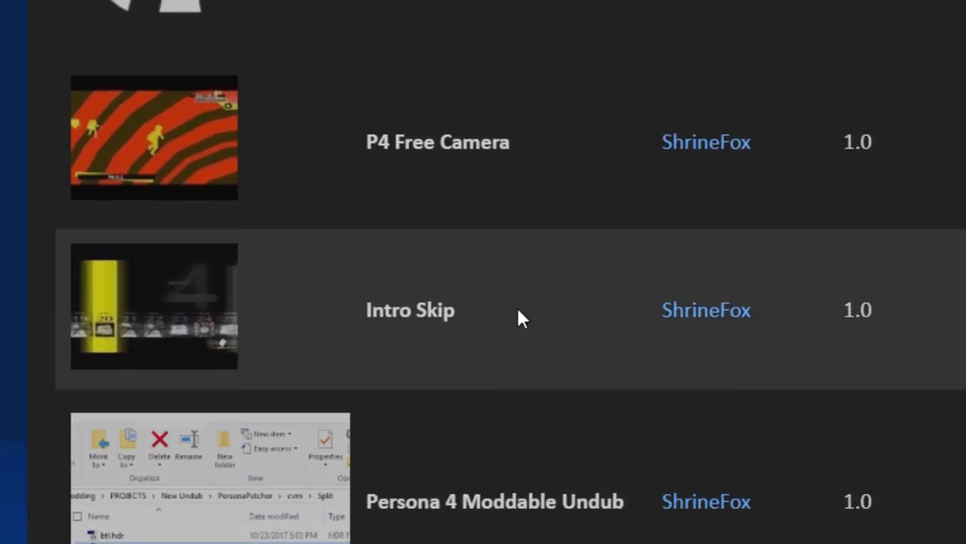
left_click(411, 309)
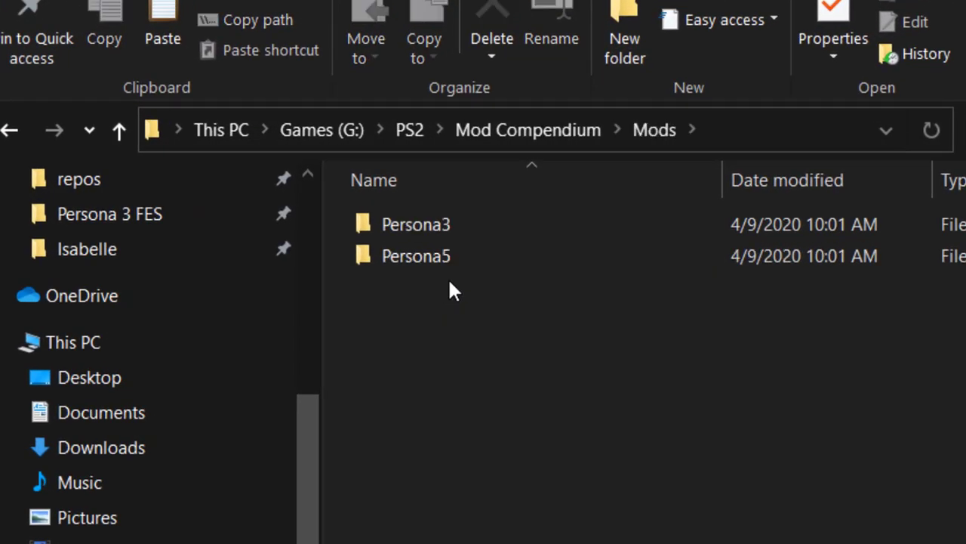
- Enable the Intro Skip Mod for Persona 4 and bring up the tool's settings
left_click(625, 38)
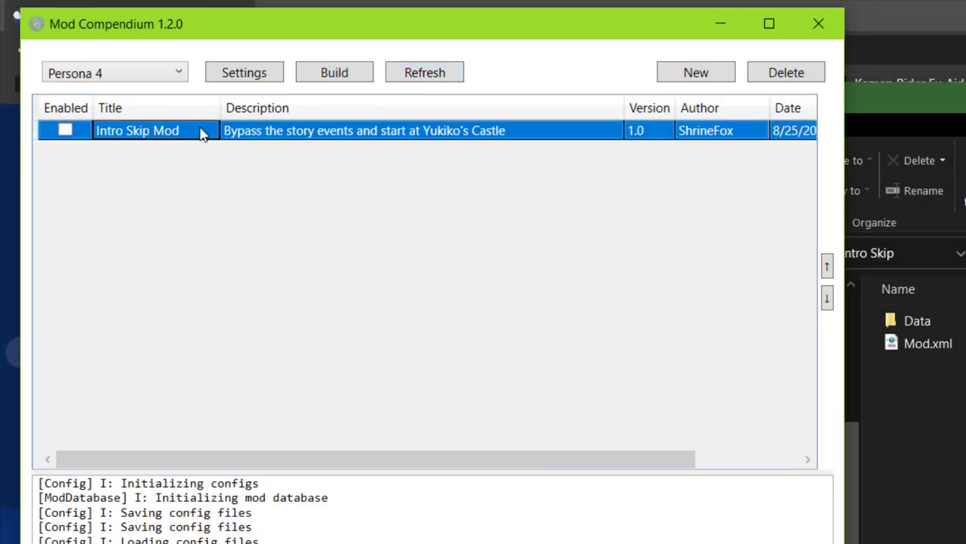
left_click(65, 130)
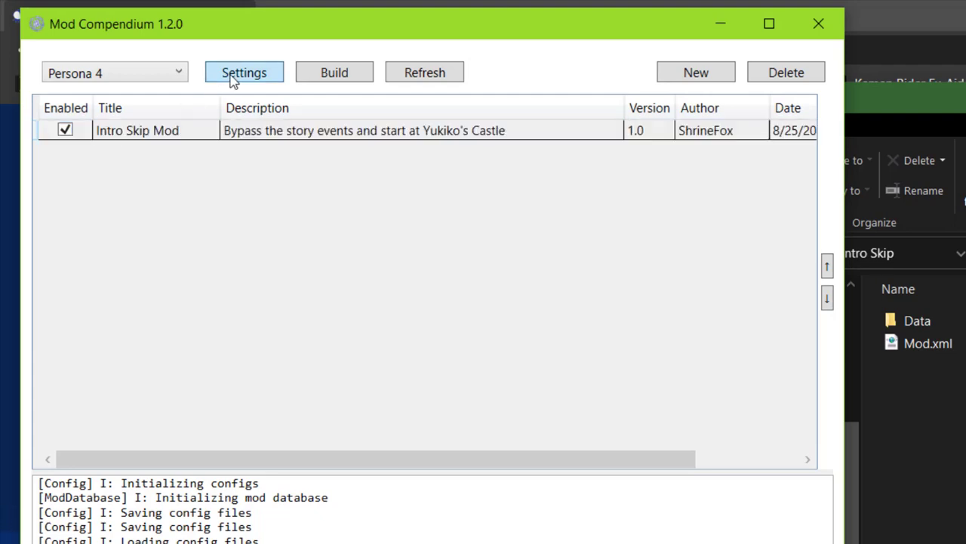
left_click(244, 72)
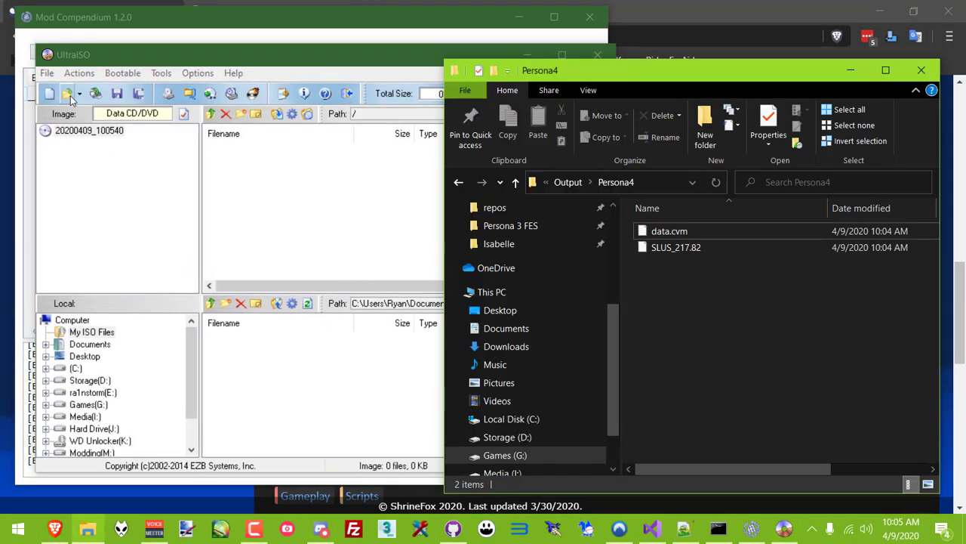
- Load smt-p4.iso, replace all files with the modded data.cvm and SLUS_217.82, and save as smt-p4
left_click(70, 93)
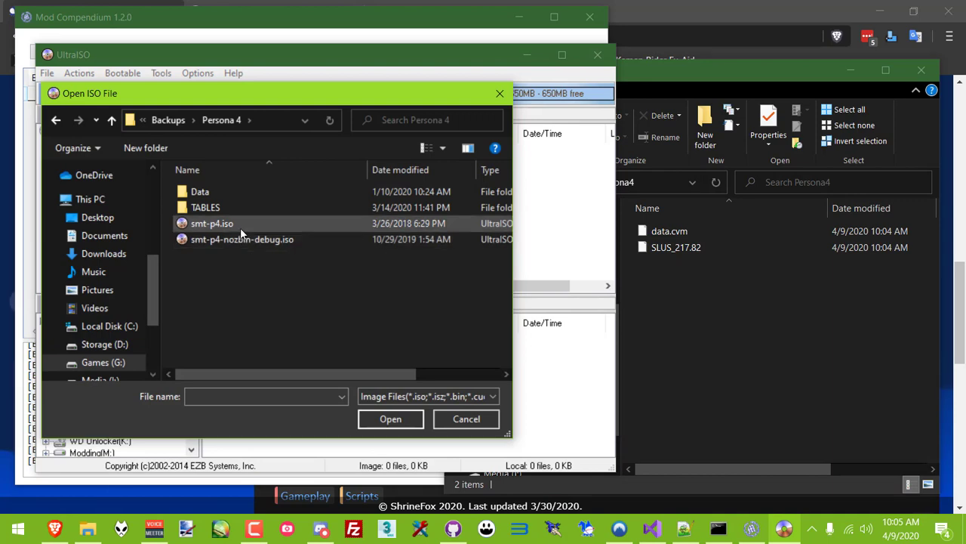
left_click(390, 418)
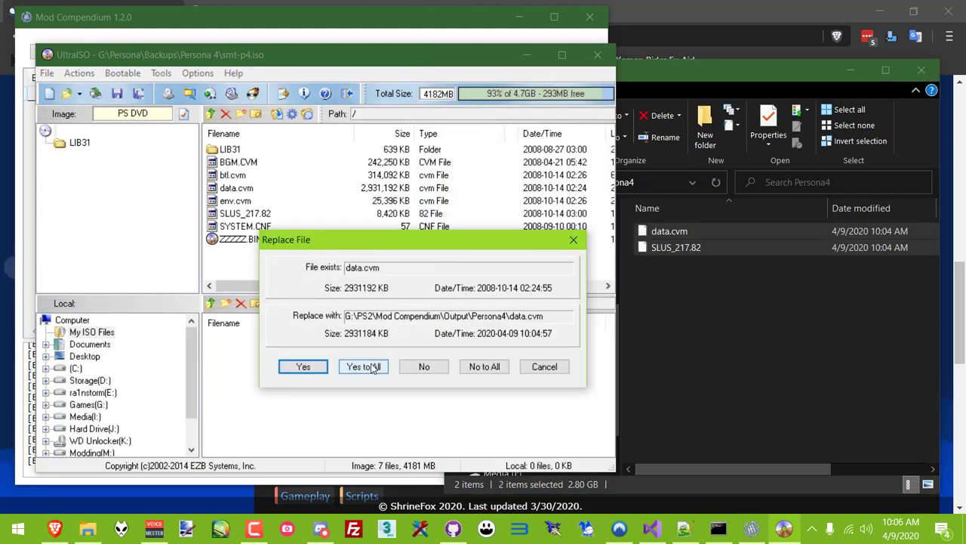
left_click(362, 366)
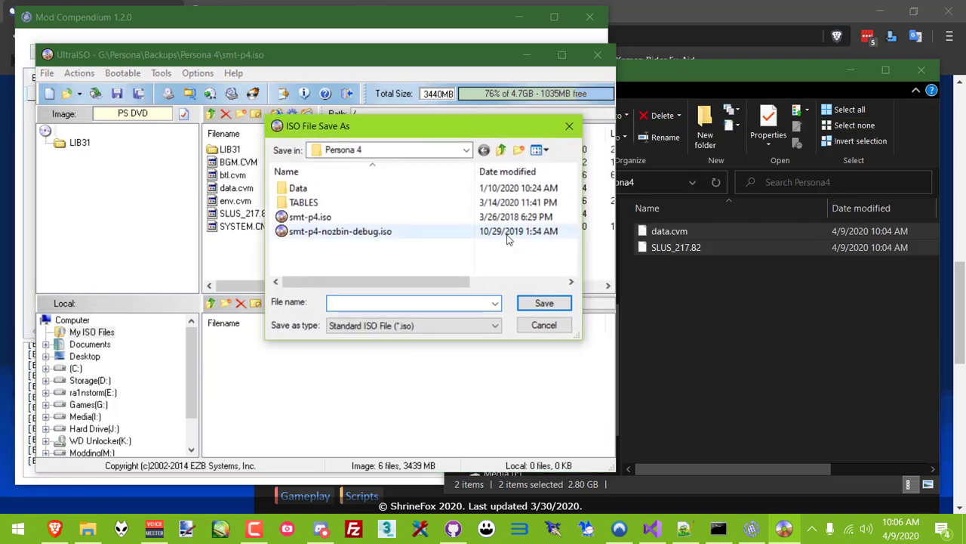
type("smt-p4-")
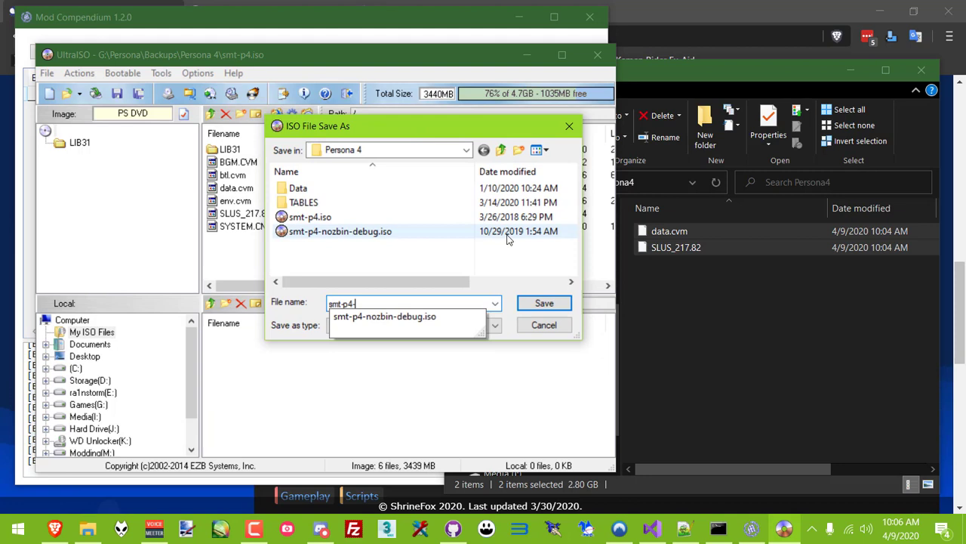
left_click(543, 302)
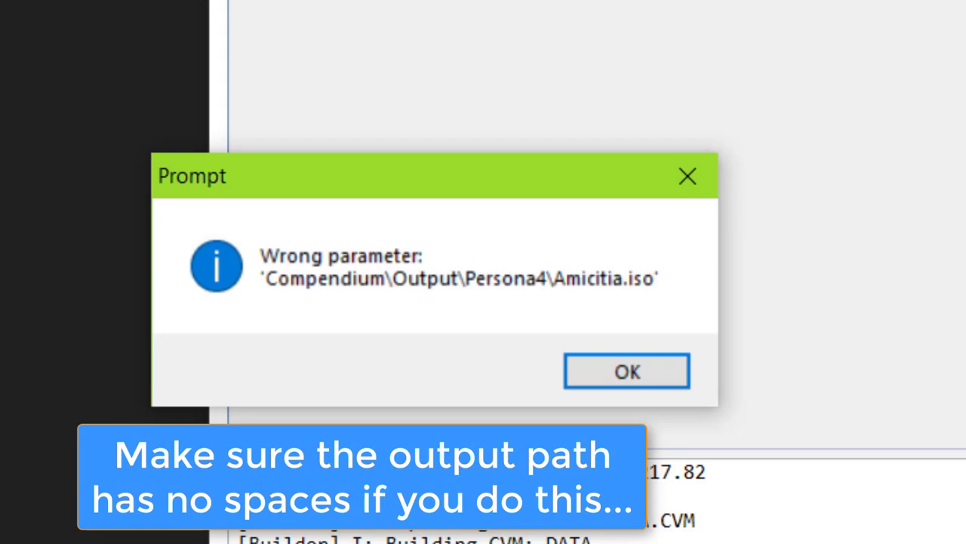
mouse_move(627, 371)
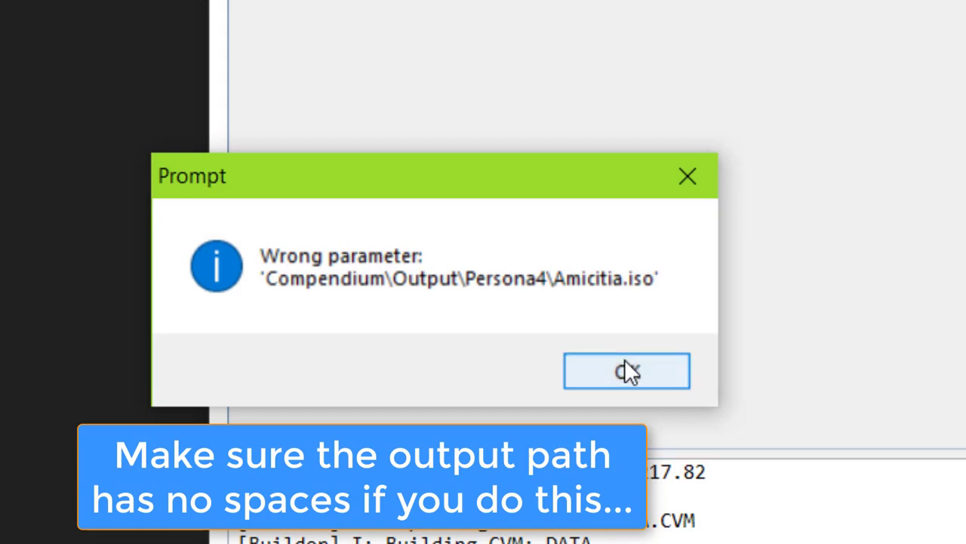
- Dismiss the 'Wrong parameter' error about the output ISO path
left_click(625, 371)
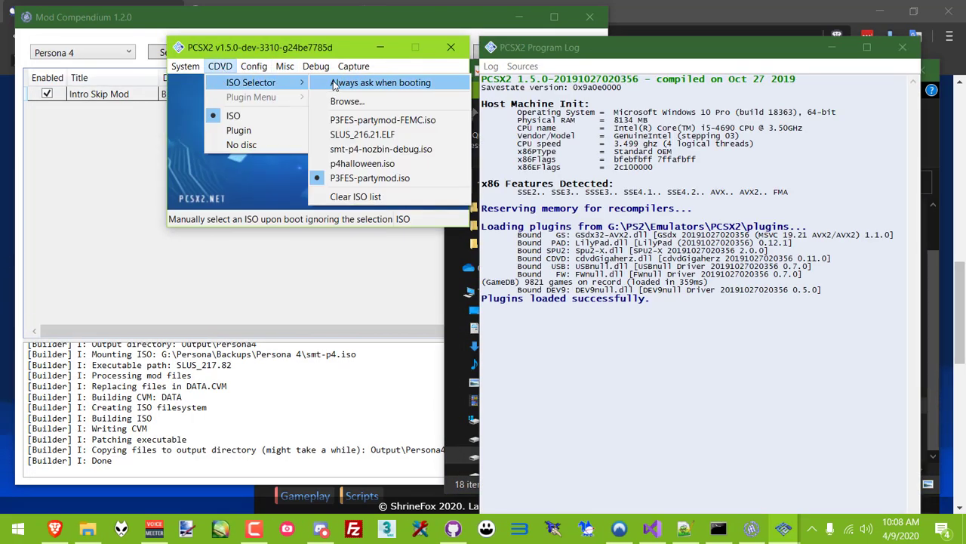
- Choose the game ISO to boot through CDVD > ISO Selector
left_click(381, 81)
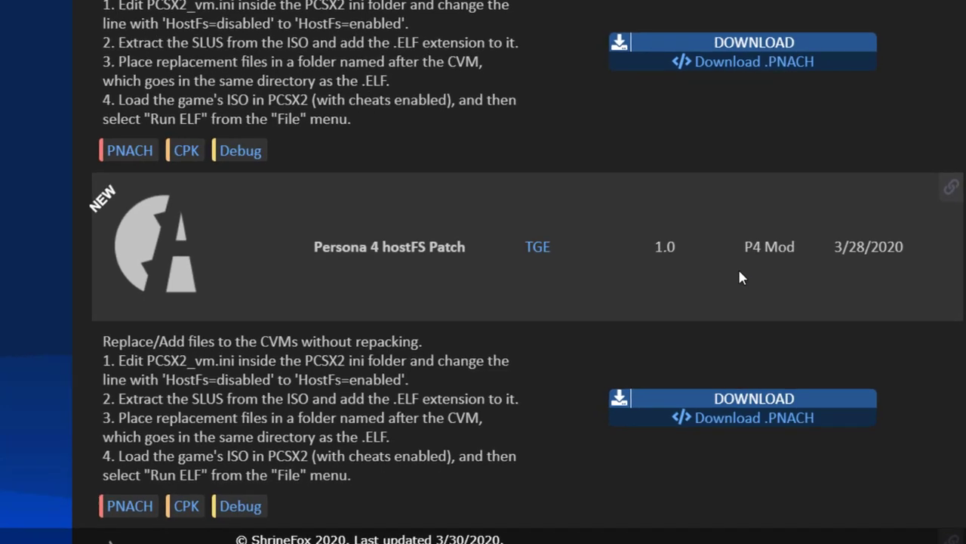
- Download the Persona 4 hostFS patch as a .pnach with Save as type All Files
scroll("down", 3)
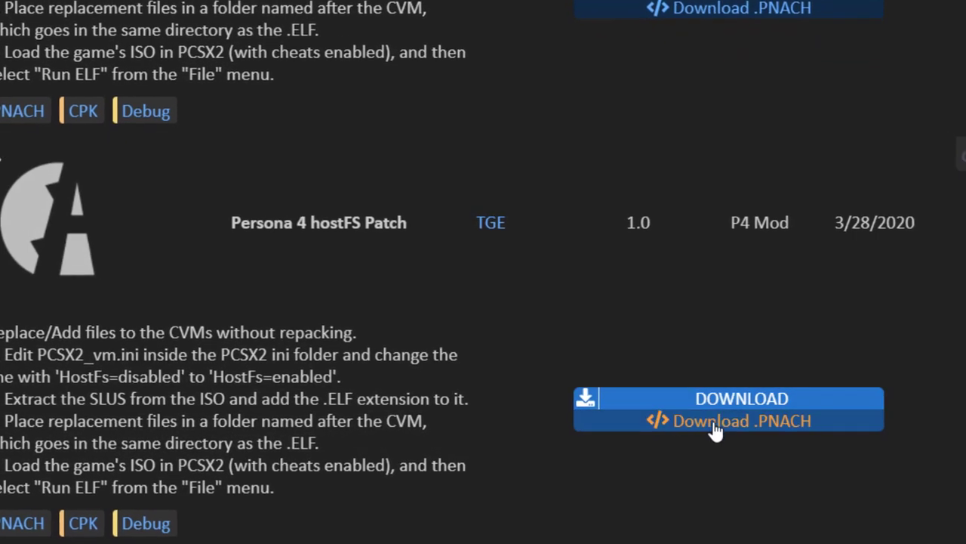
left_click(728, 420)
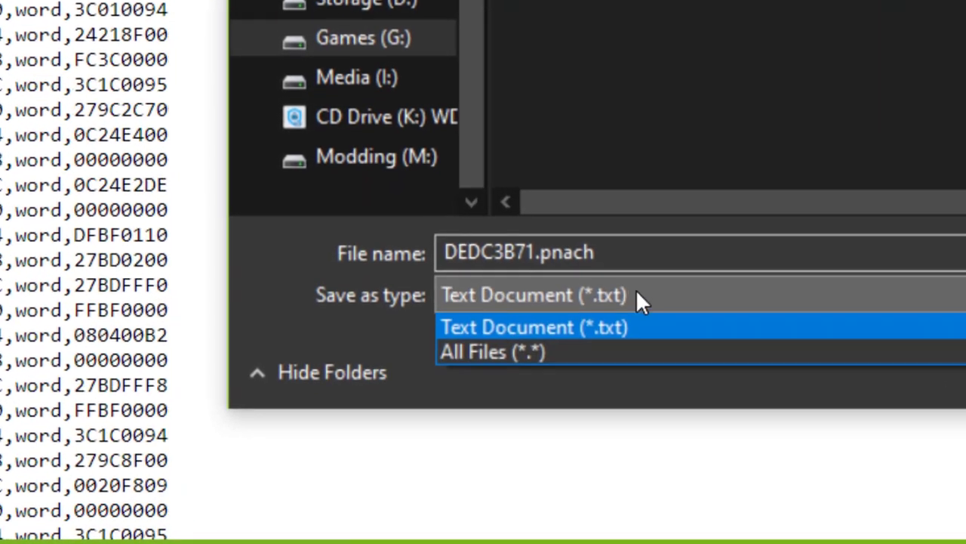
left_click(492, 350)
type("_")
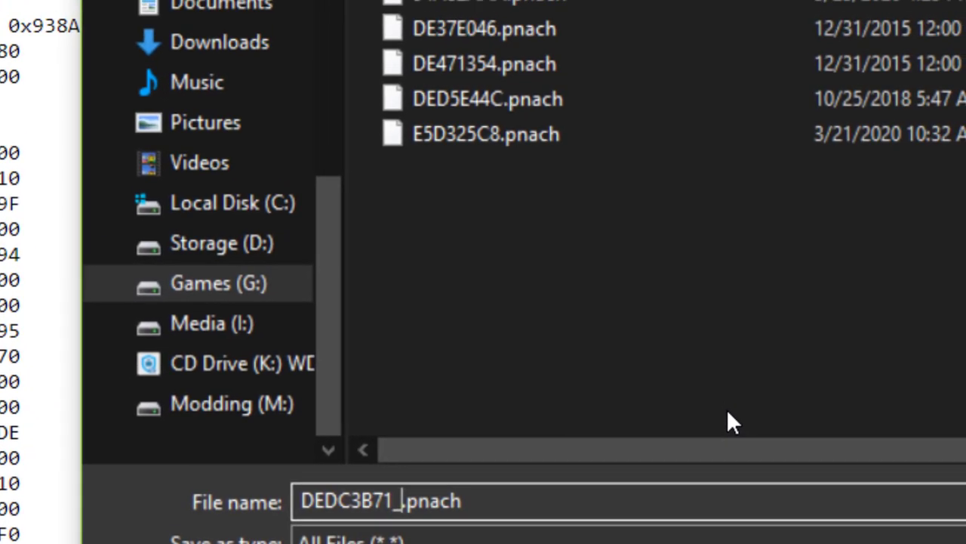
type("loader")
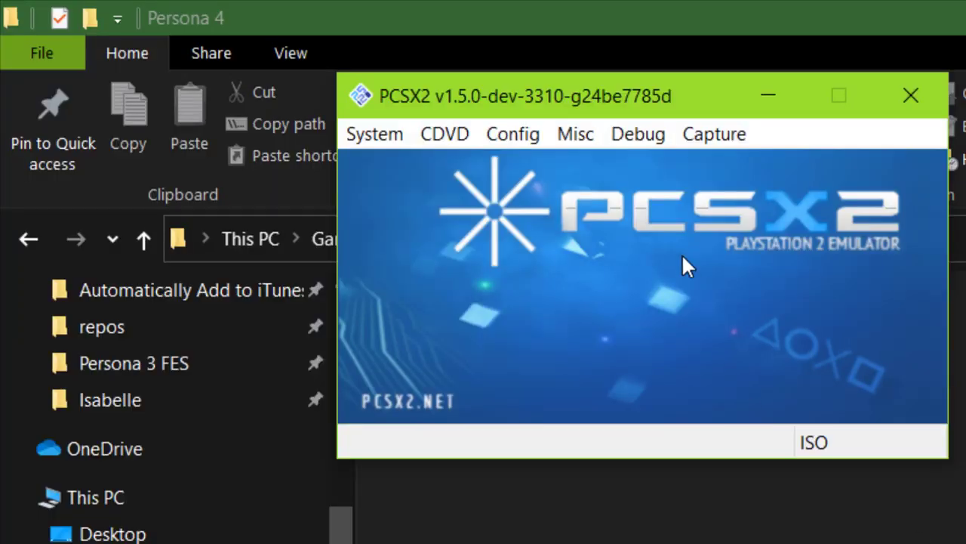
- Browse into the PCSX2 inis folder and open PCSX2_vm.ini for editing
left_click(375, 133)
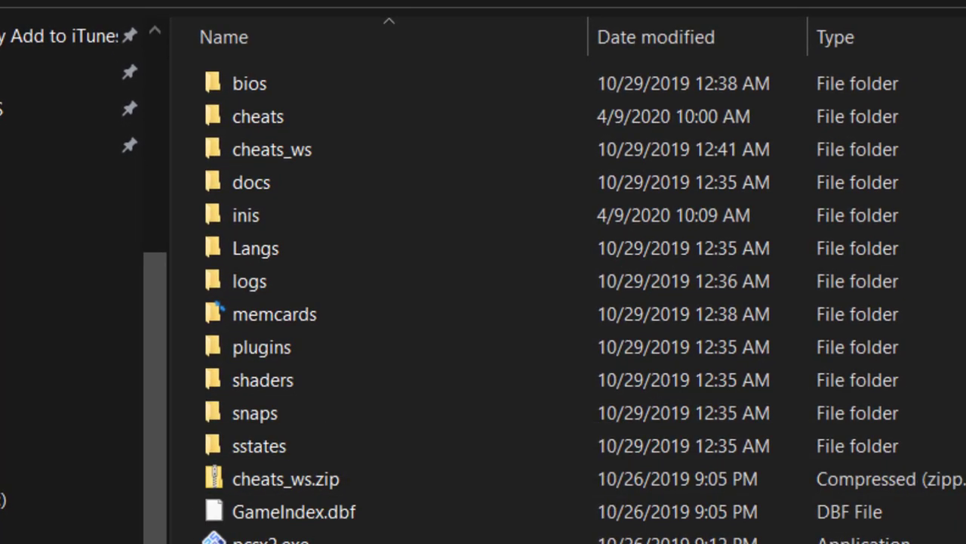
right_click(275, 248)
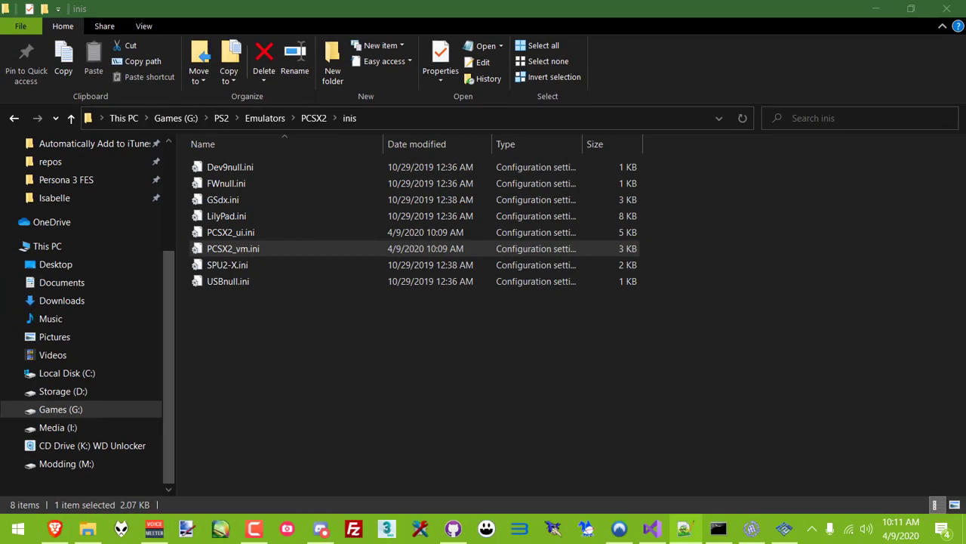
double_click(233, 248)
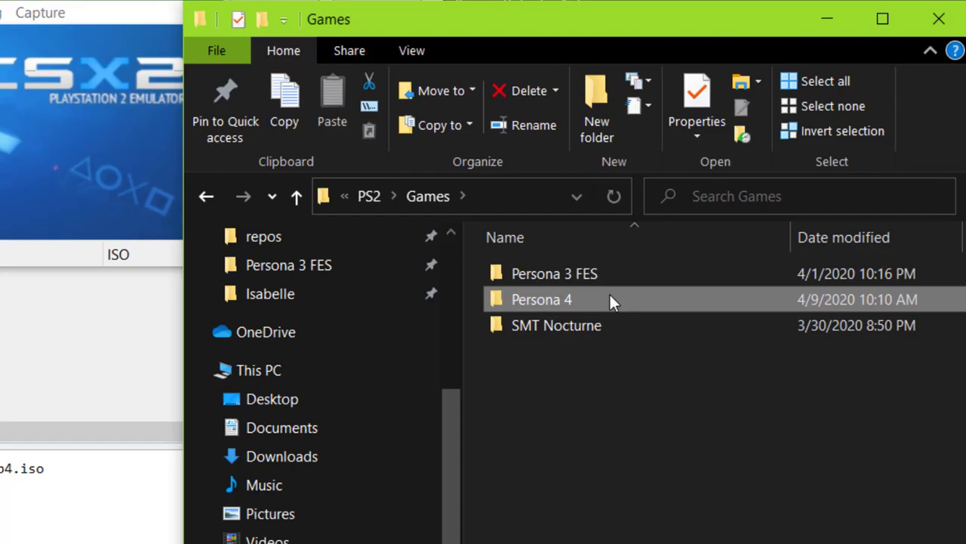
- Bring up the context menu for the Persona 4 folder under PS2 > Games
right_click(462, 411)
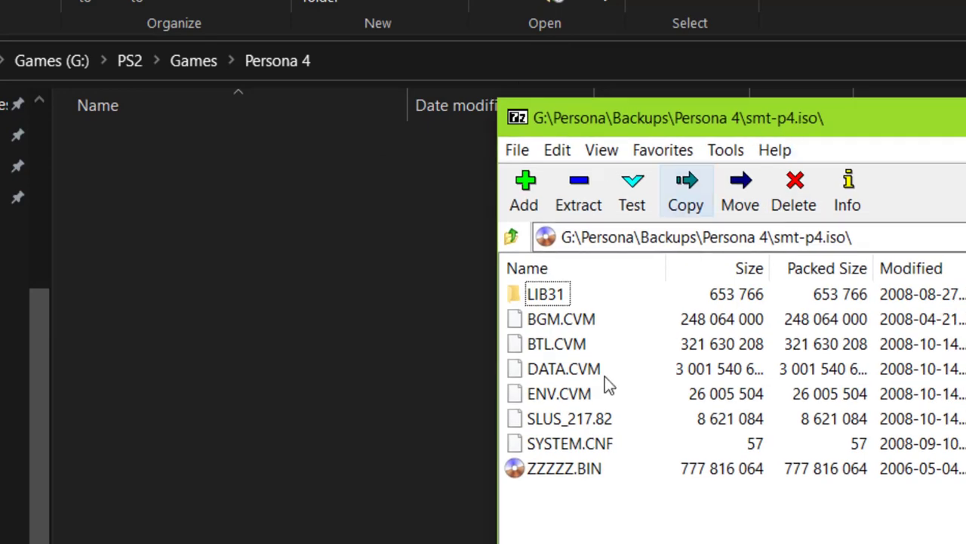
- Extract SLUS_217.82 from smt-p4.iso into the Persona 4 folder and rename it SLUS_217.82.ELF
left_click(569, 419)
type("SLUS_217.82.ELF")
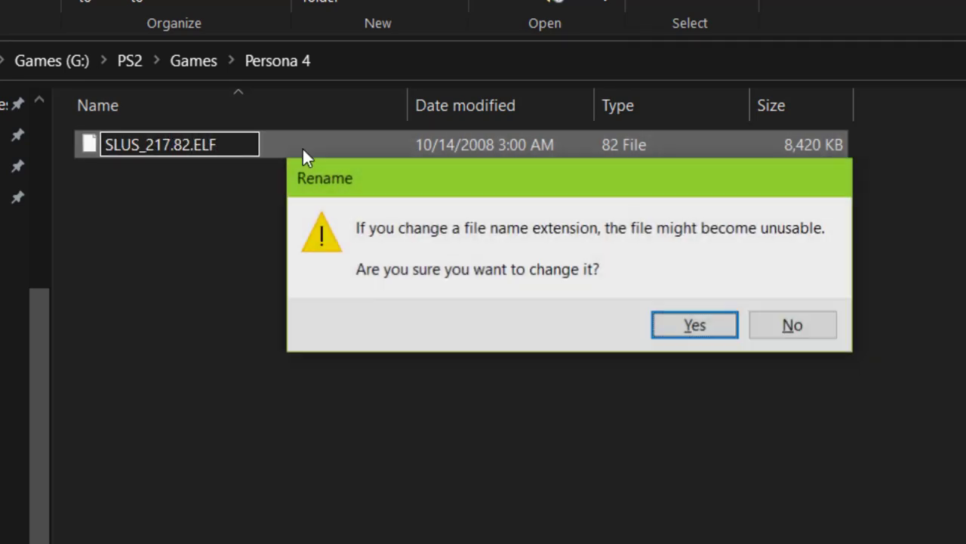
left_click(694, 324)
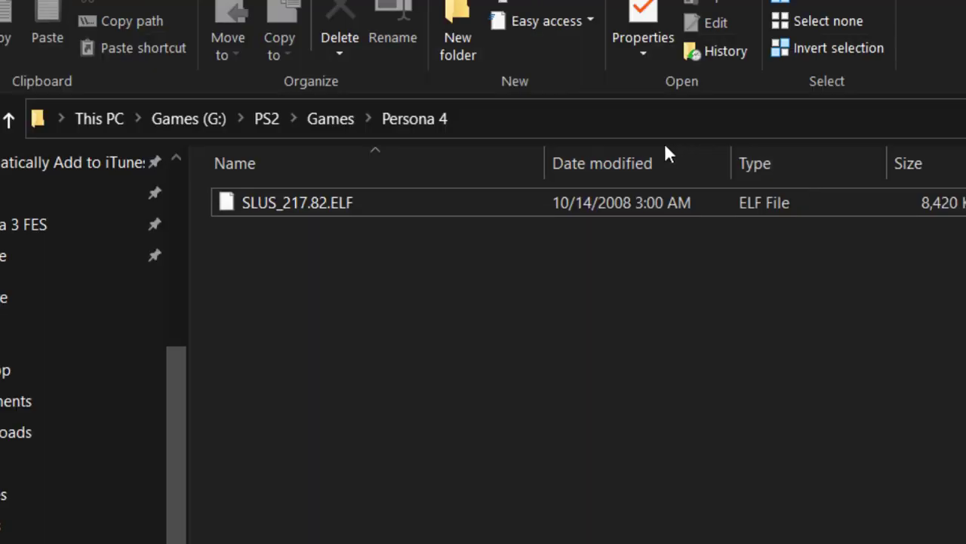
- Set Persona 4's config to HostFS Mode with output directory G:\PS2\Games\Persona 4 and confirm
right_click(141, 117)
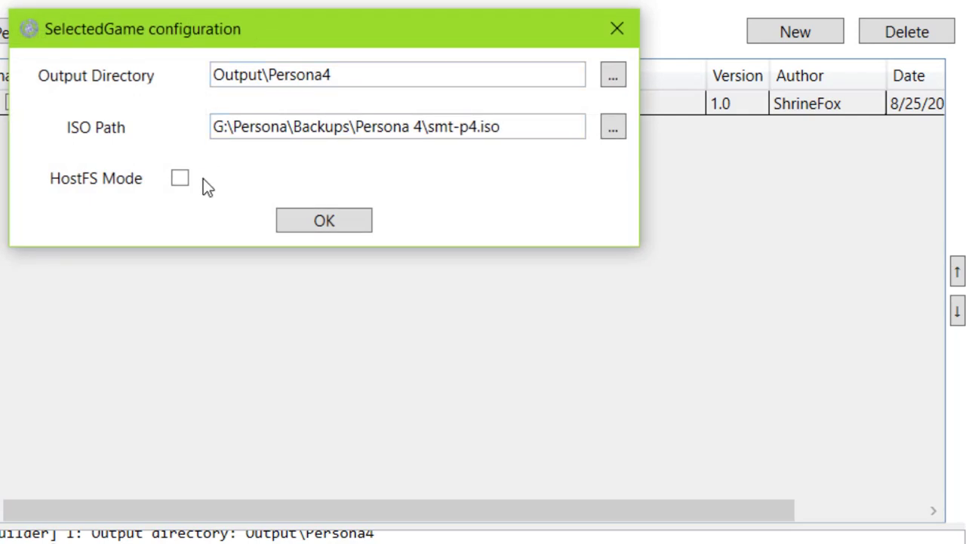
left_click(179, 178)
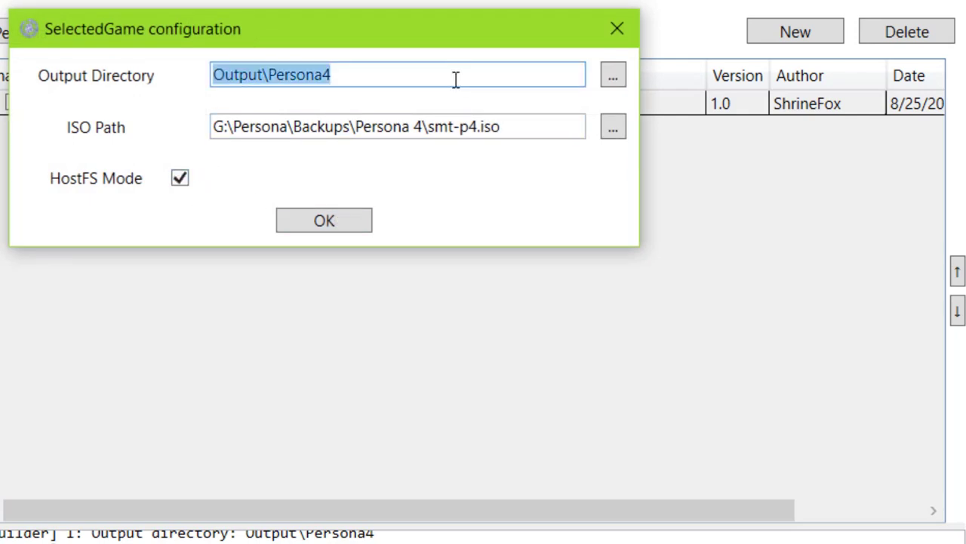
left_click(613, 75)
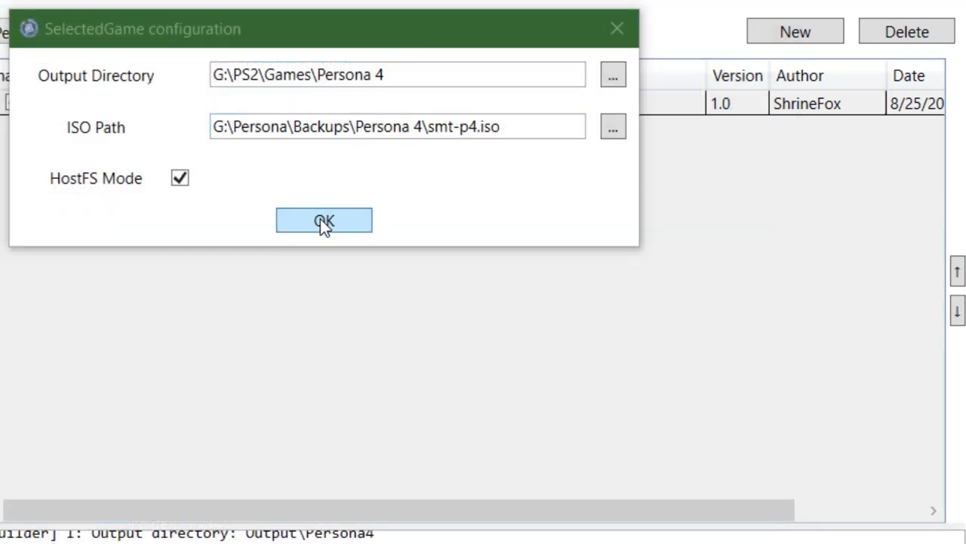
left_click(323, 220)
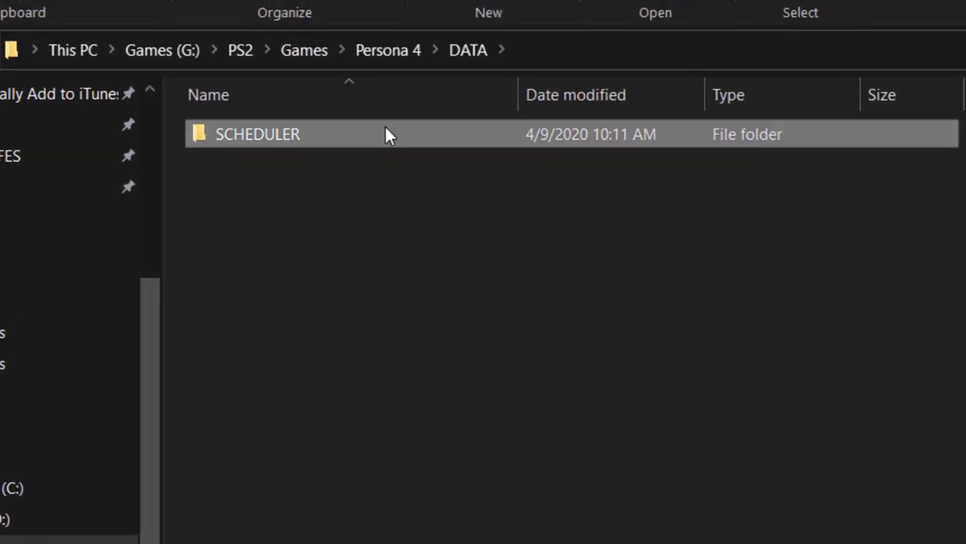
- Browse into the SCHEDULER folder of the built Persona 4 mod in the DATA folder
left_click(387, 50)
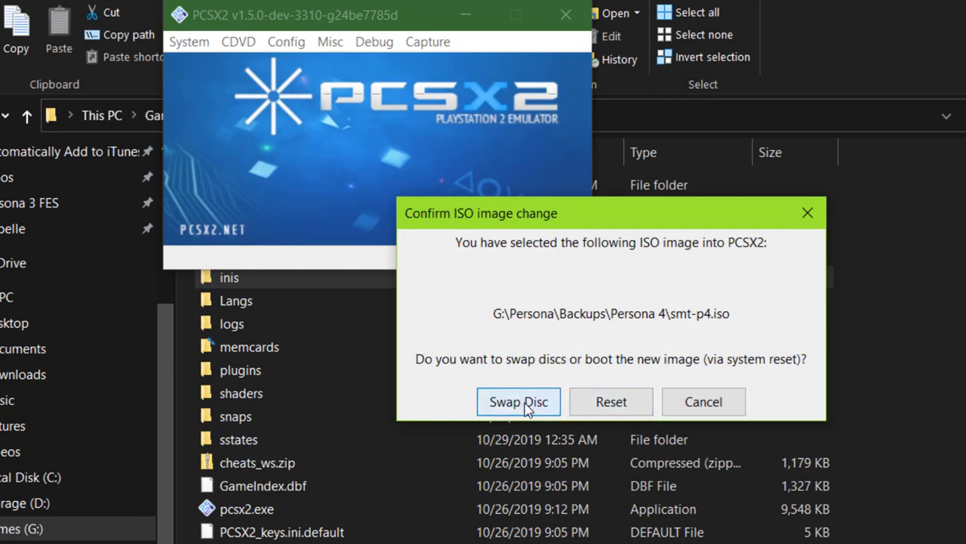
- Swap in smt-p4.iso without resetting and boot Persona 4 via Run ELF from SLUS_217.82.ELF
left_click(239, 42)
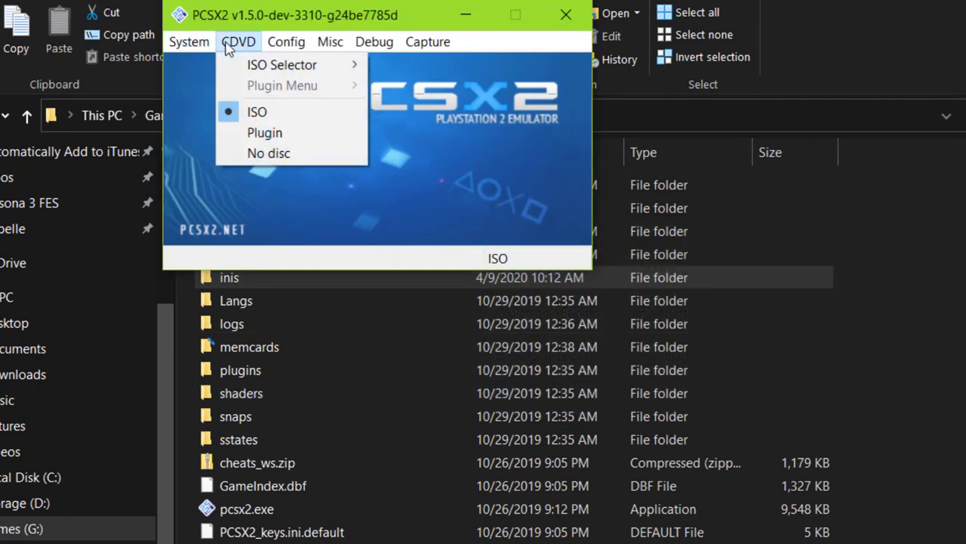
left_click(189, 42)
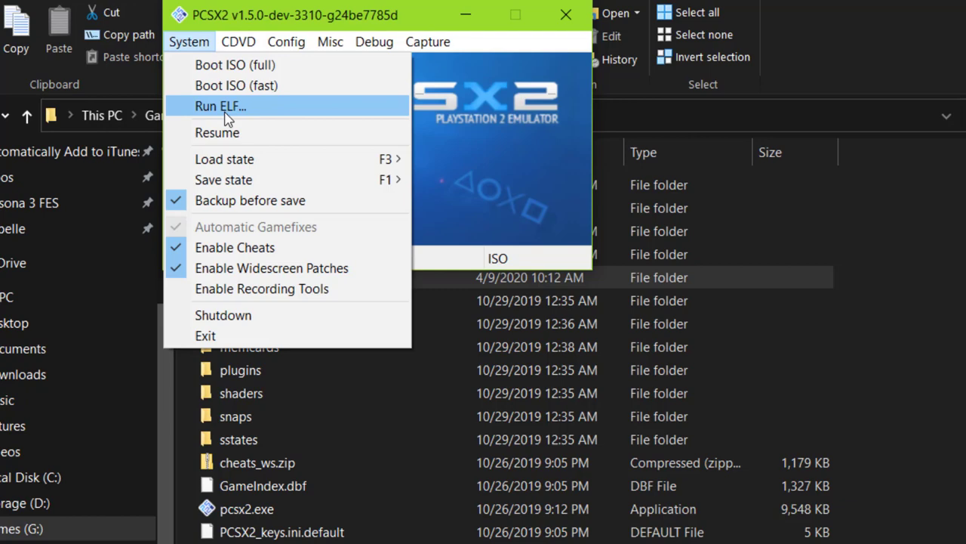
left_click(220, 105)
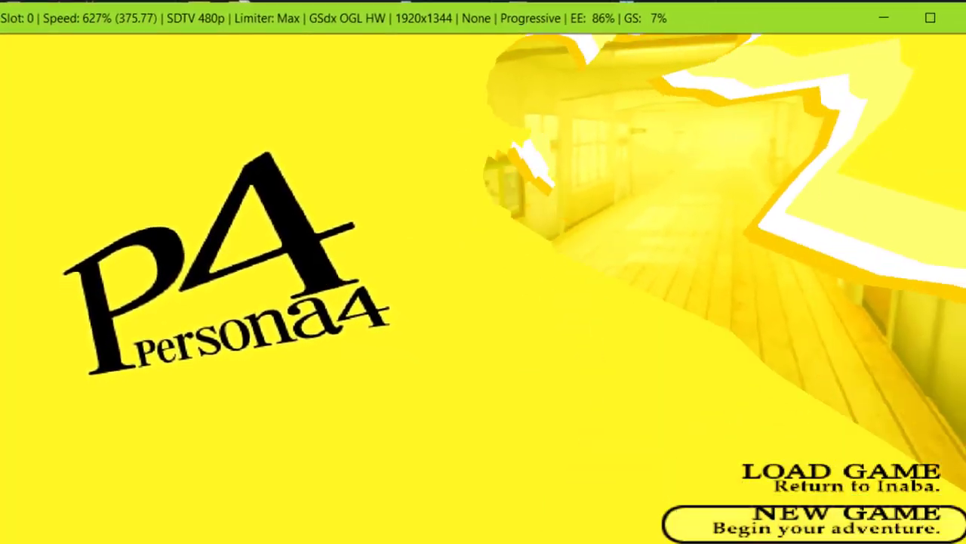
left_click(815, 510)
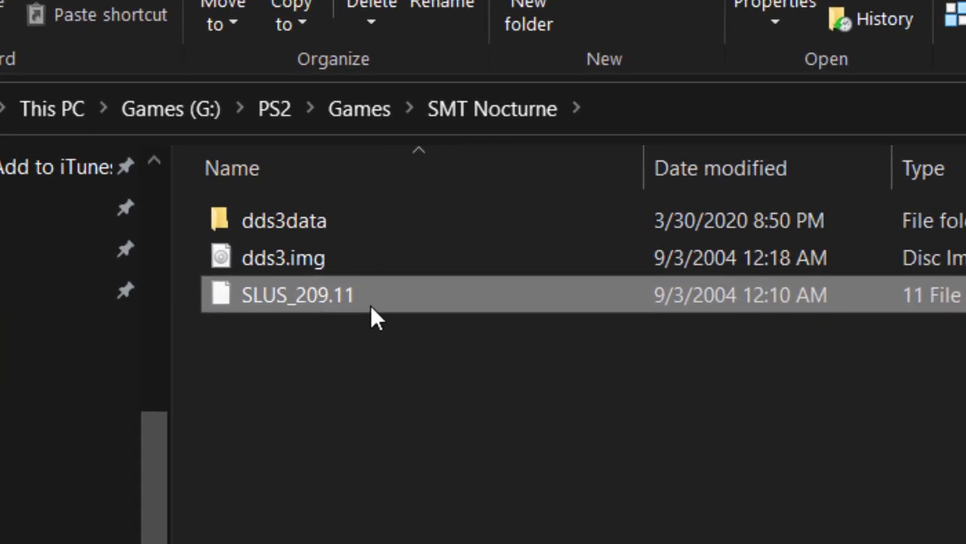
- Rename the Nocturne executable SLUS_209.11 in G:\PS2\Games\SMT Nocturne
left_click(297, 294)
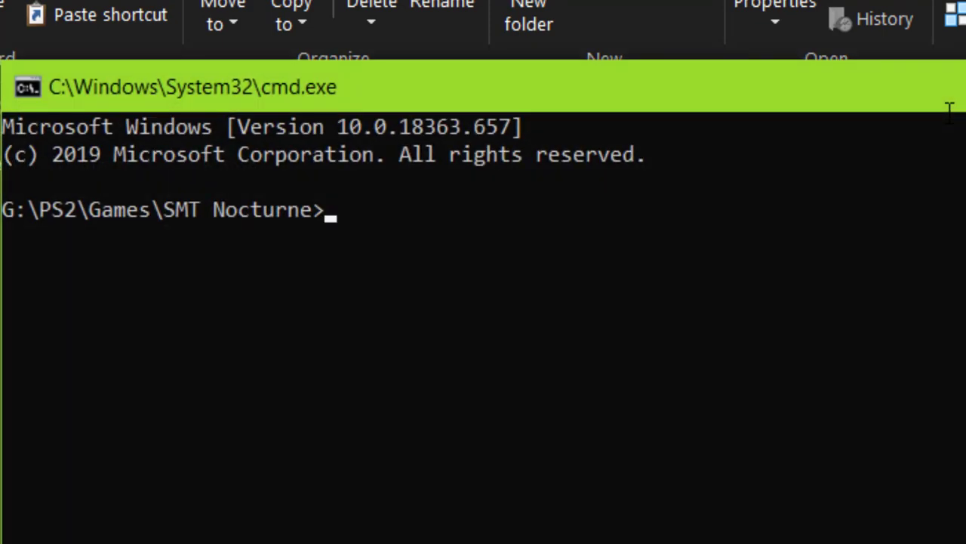
- Run 'dds3pack unpack dds3.img' to extract Nocturne's data into the game folder
type("dds3")
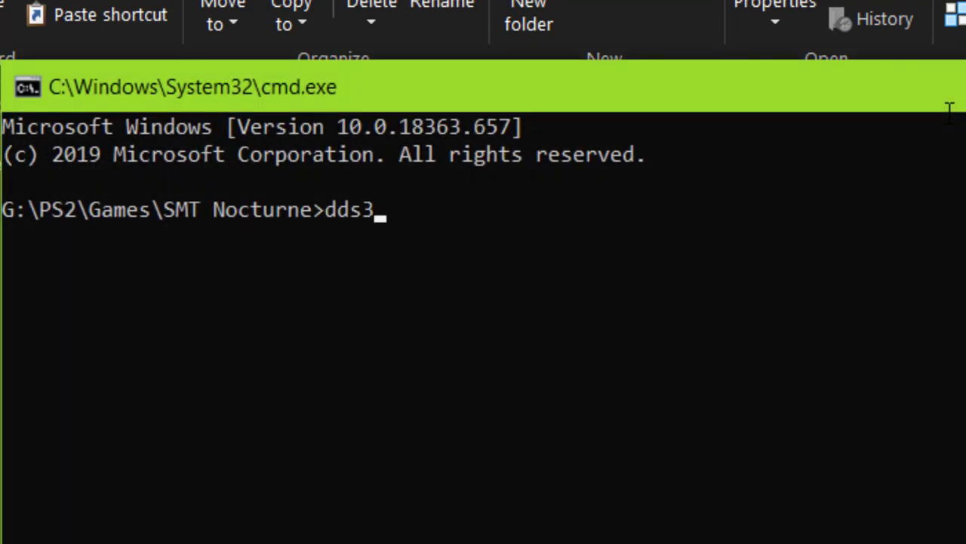
type("pack unpack")
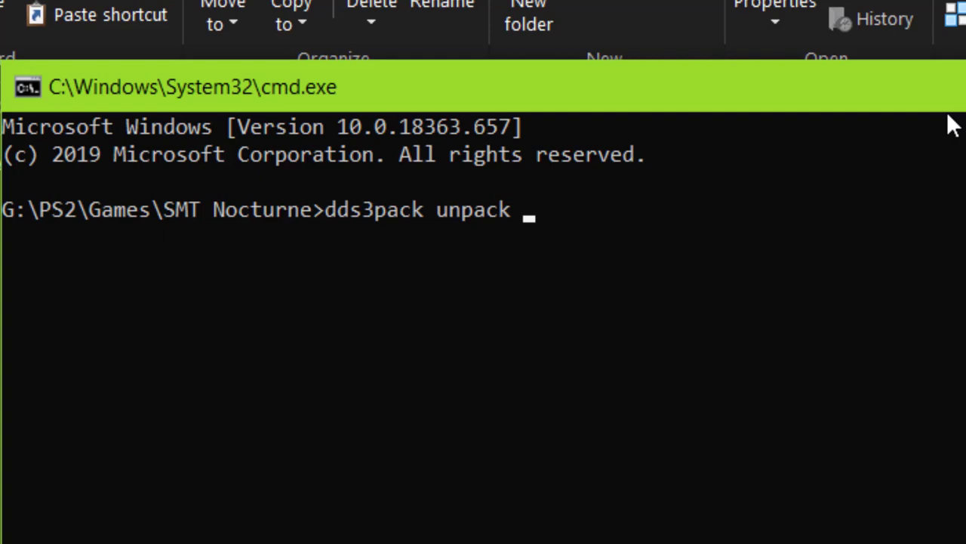
type("dds3.i")
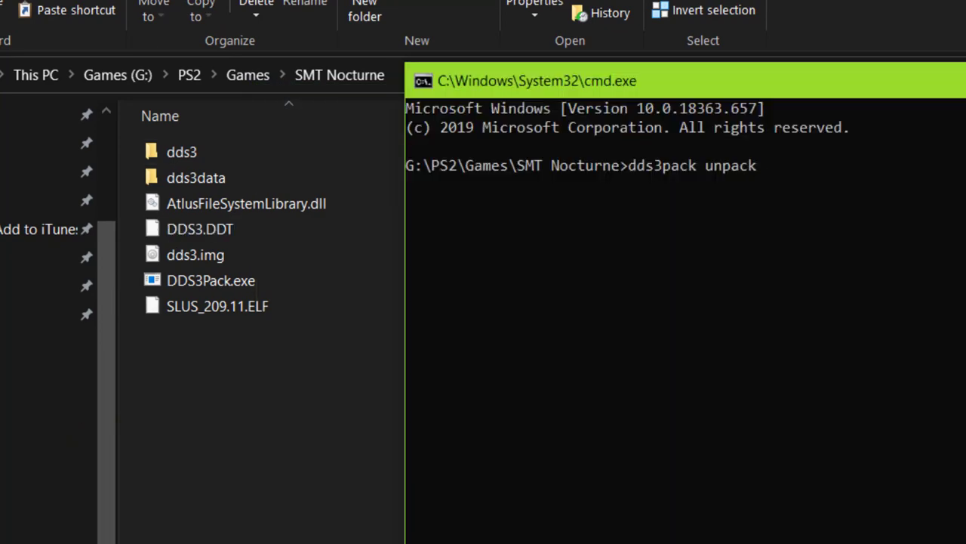
type("dds3.img")
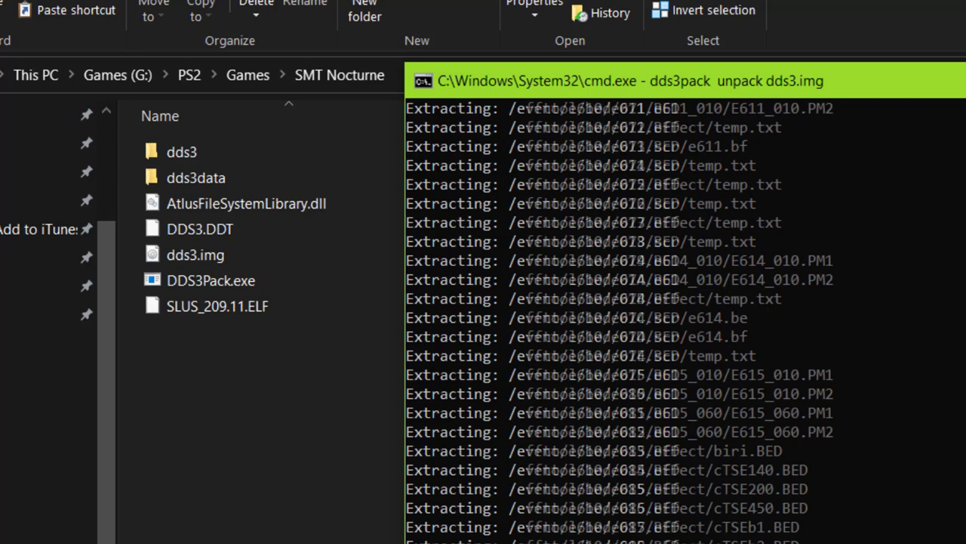
left_click(181, 151)
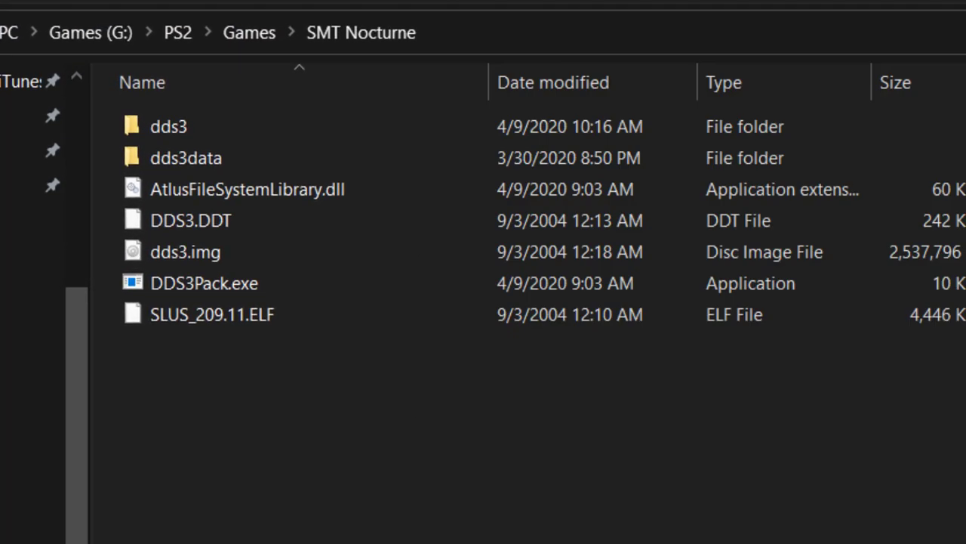
- Browse the unpacked dds3data folders (battle, camp, event, font) and return to PCSX2
double_click(169, 127)
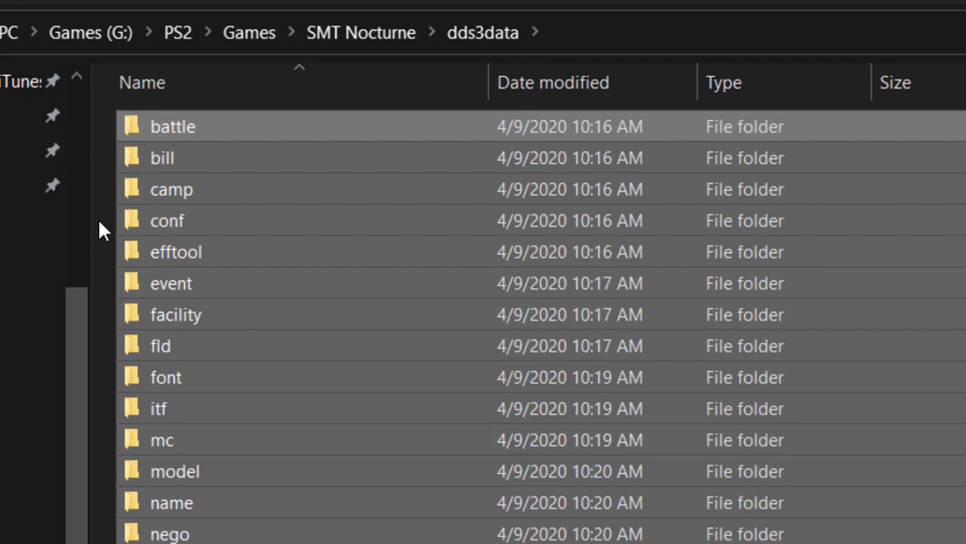
left_click(360, 34)
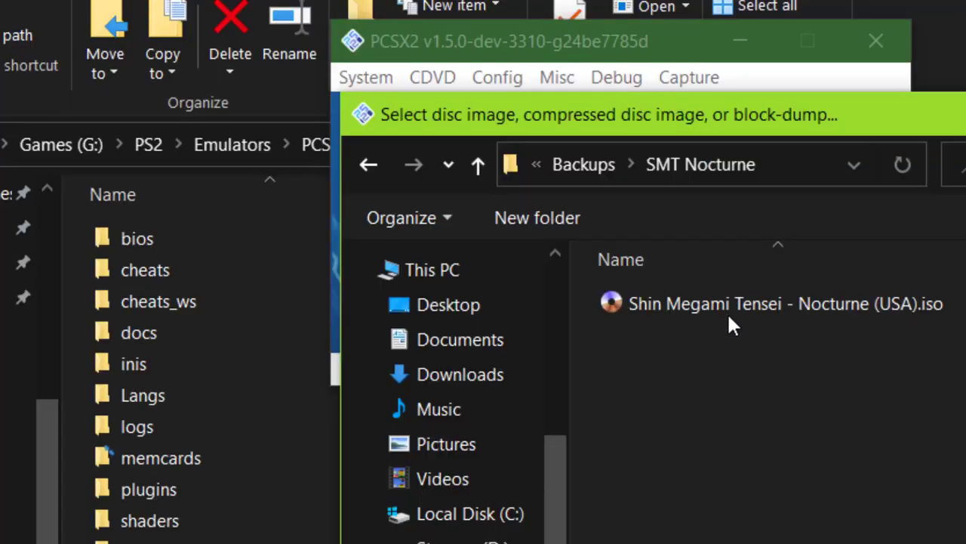
- Select the Nocturne ISO and boot the game via Run ELF from SLUS_209.11.ELF
left_click(366, 77)
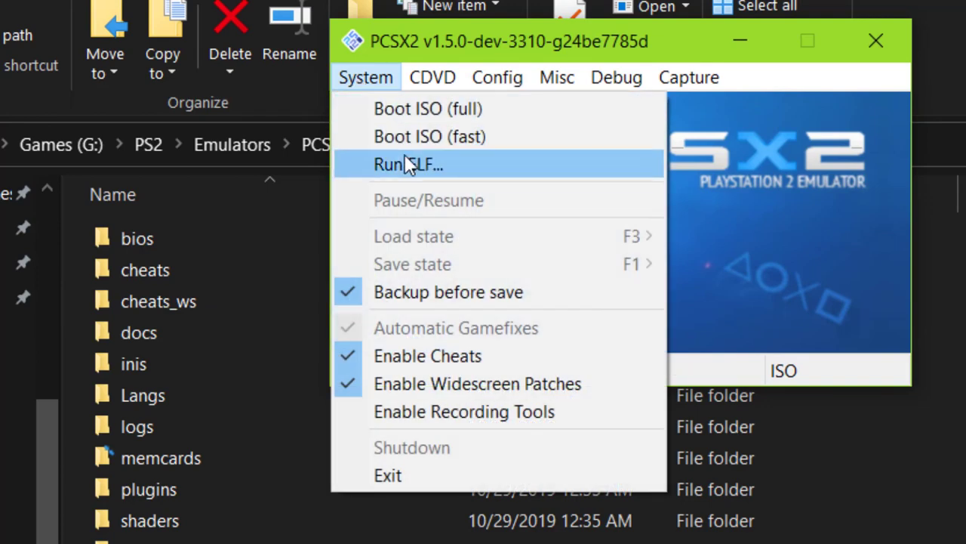
left_click(408, 164)
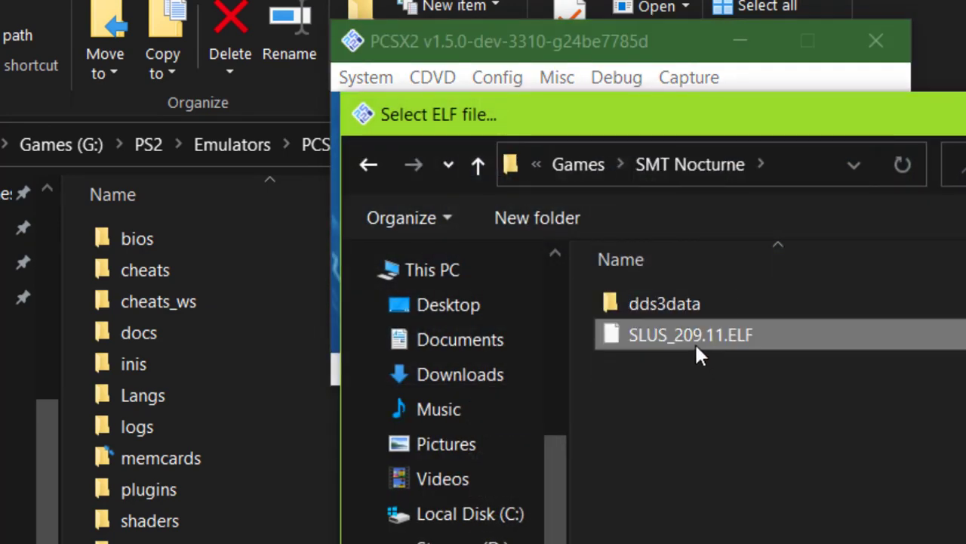
left_click(517, 78)
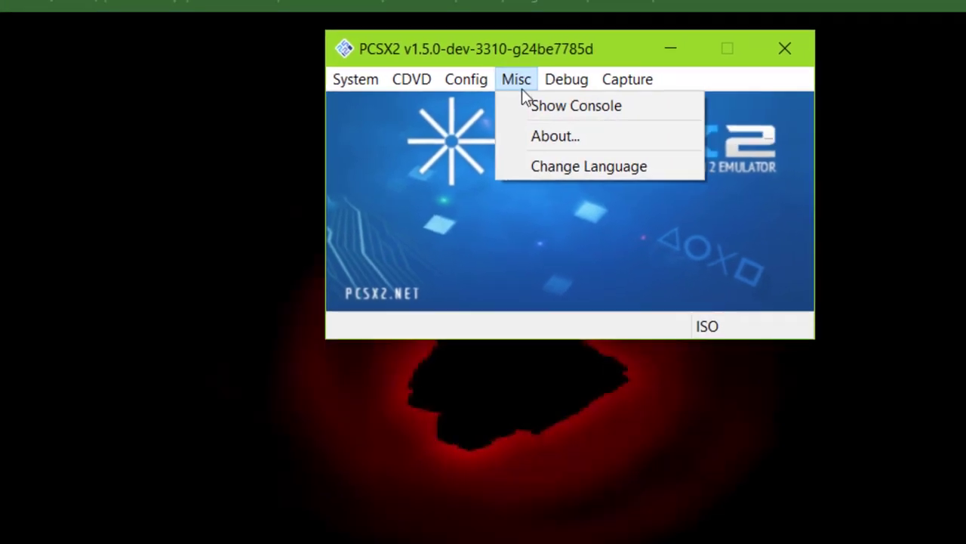
- Show the emulator console, then go to the ShrineFox Persona 5 Mods forum
left_click(576, 106)
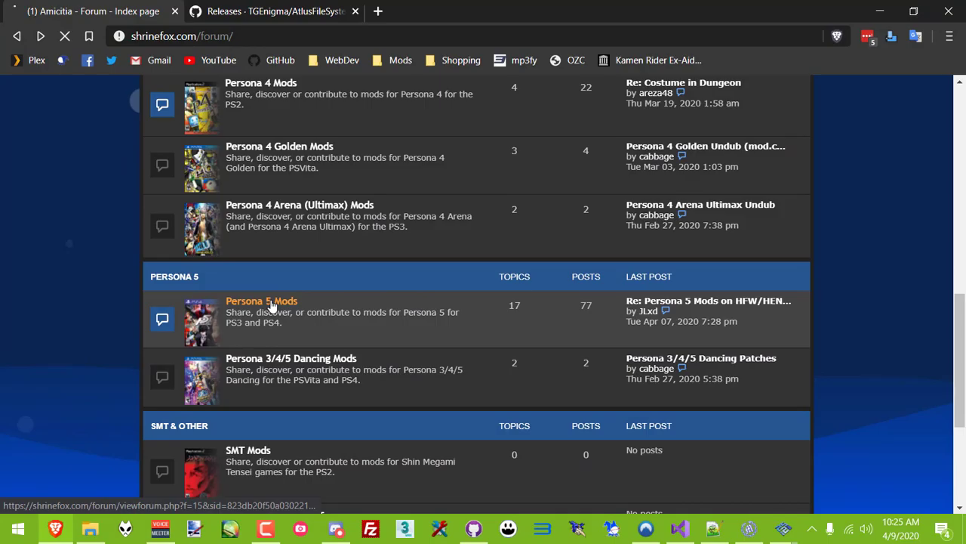
left_click(262, 301)
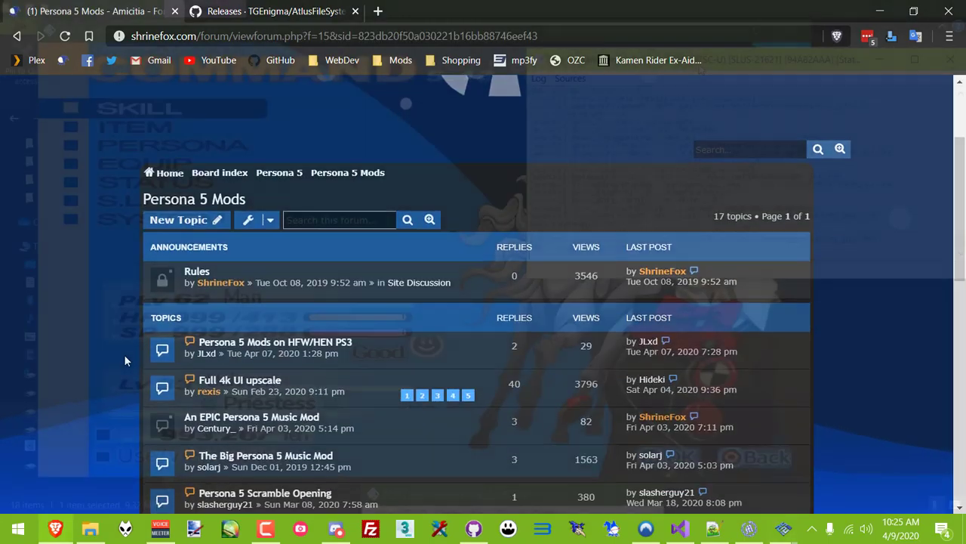